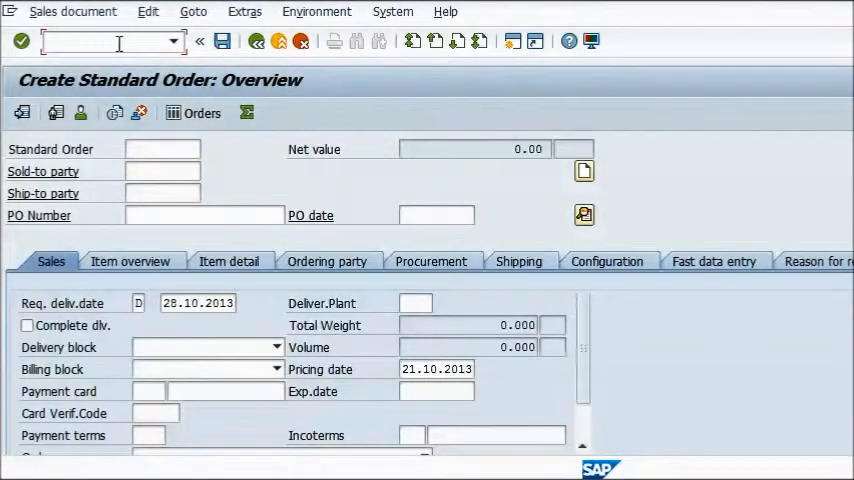
- Enter /h in the command field of Create Standard Order to request debugging
{"action": "type", "text": "/h"}
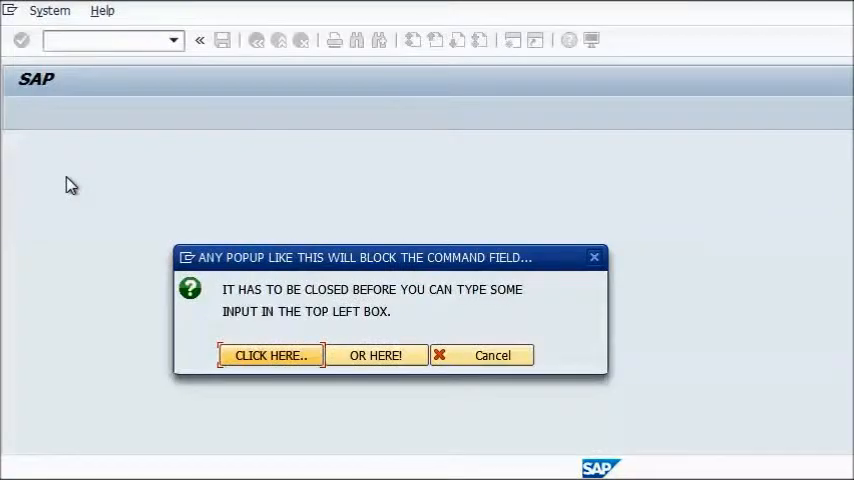
{"action": "mouse_move", "coordinate": [108, 88]}
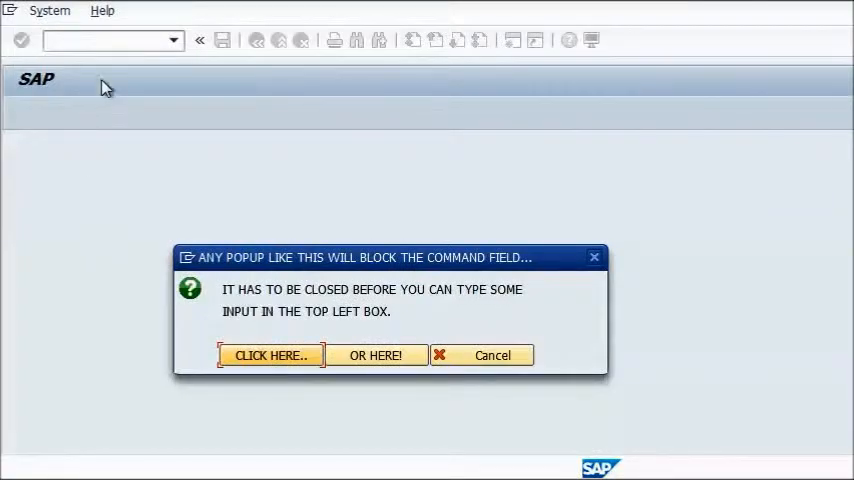
{"action": "left_click", "coordinate": [104, 40]}
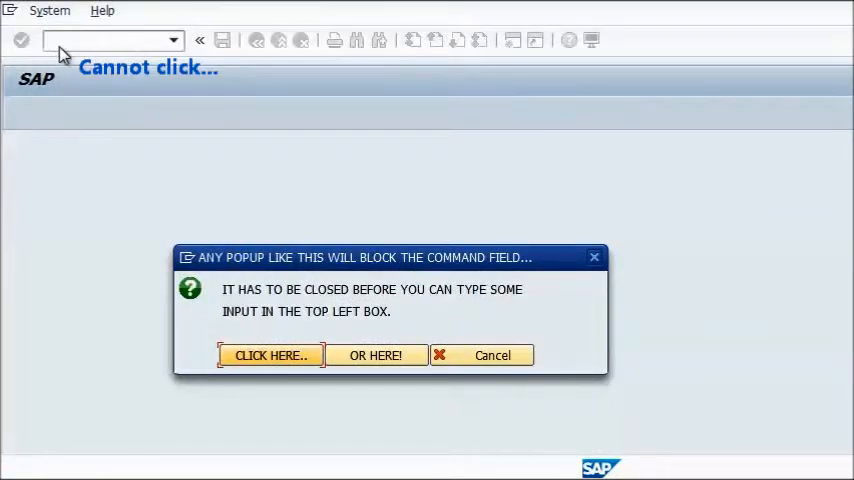
{"action": "mouse_move", "coordinate": [264, 392]}
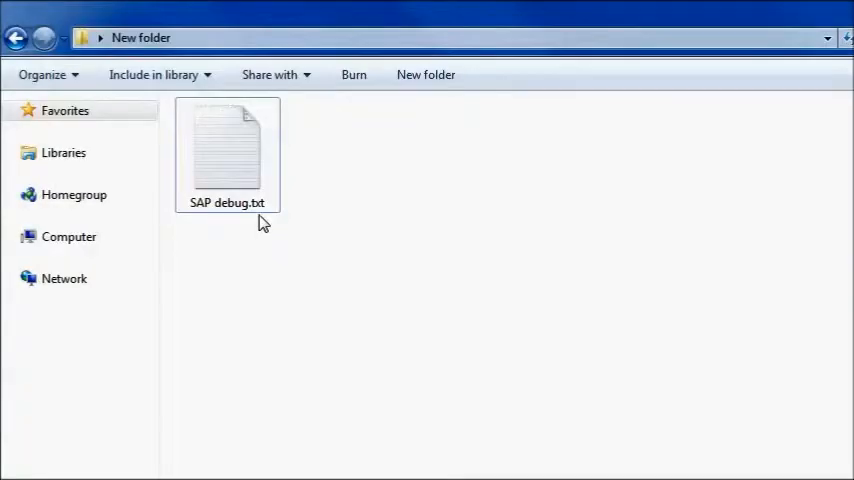
- Select SAP debug.txt in the New folder, ready to drag onto the SAP popup
{"action": "left_click", "coordinate": [226, 150]}
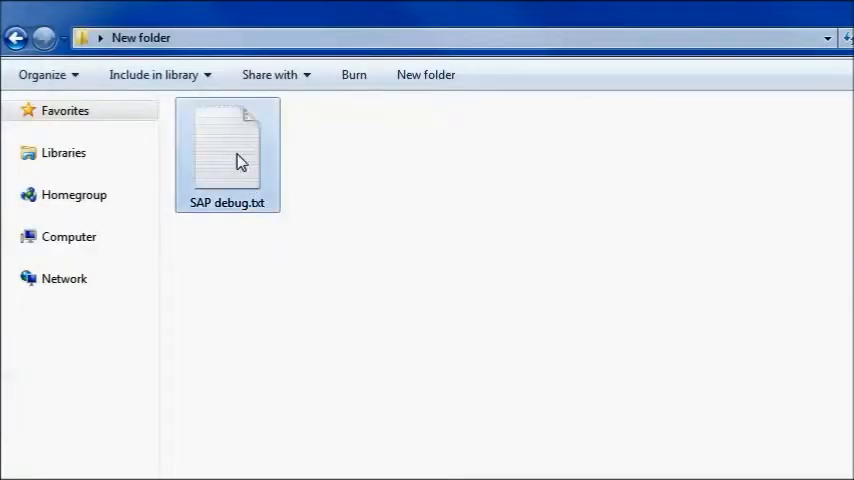
{"action": "double_click", "coordinate": [228, 144]}
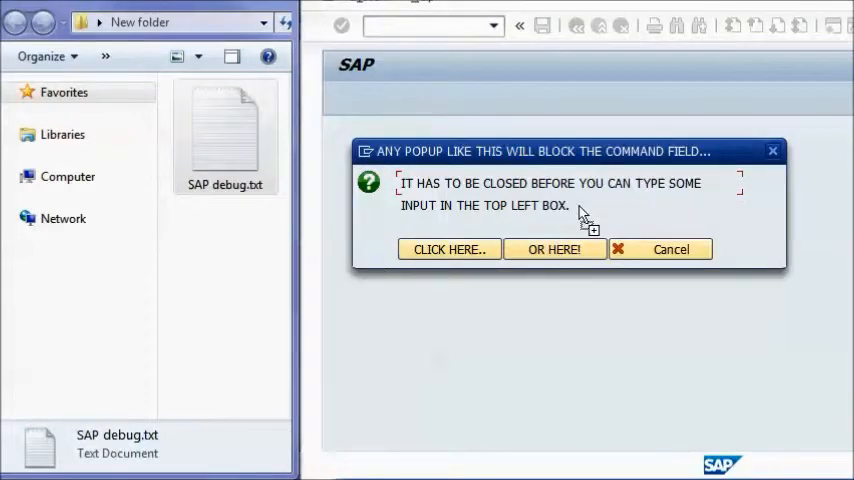
{"action": "mouse_move", "coordinate": [580, 204]}
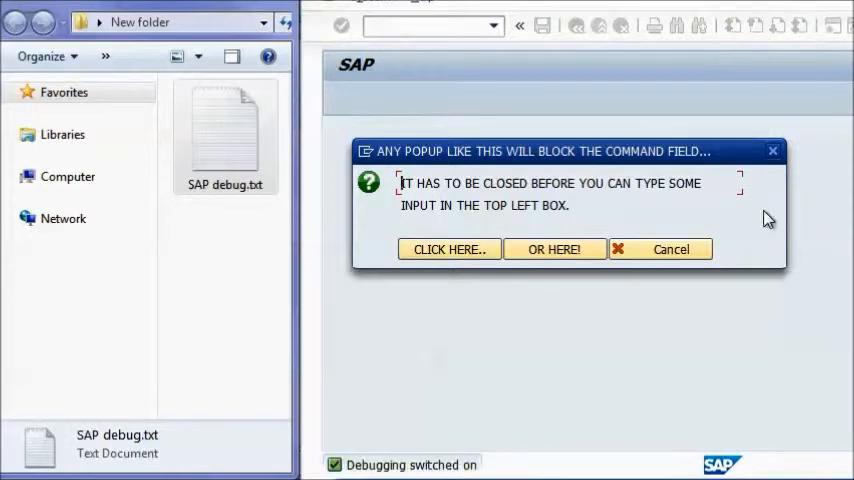
- Confirm the popup button so the ABAP Debugger opens on its screen flow code
{"action": "left_click", "coordinate": [448, 250]}
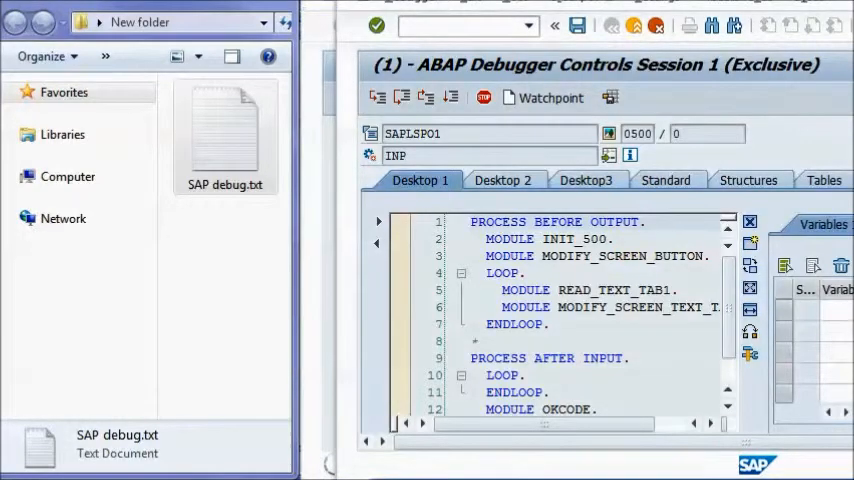